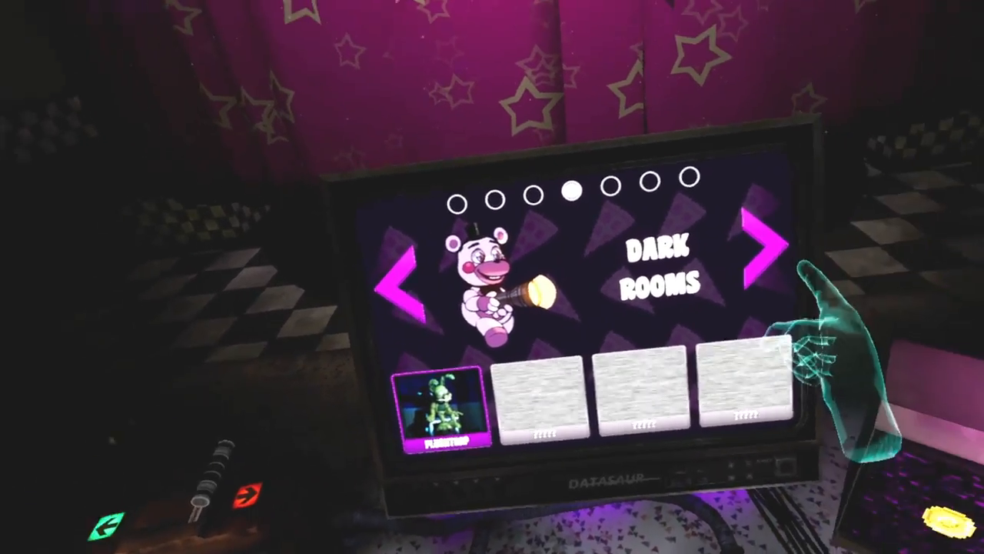
click(773, 246)
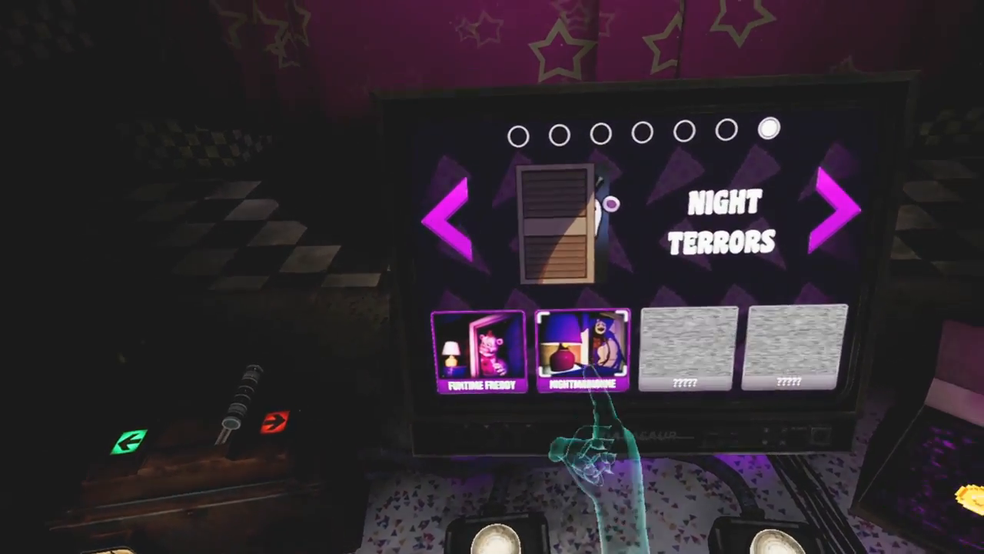
click(581, 353)
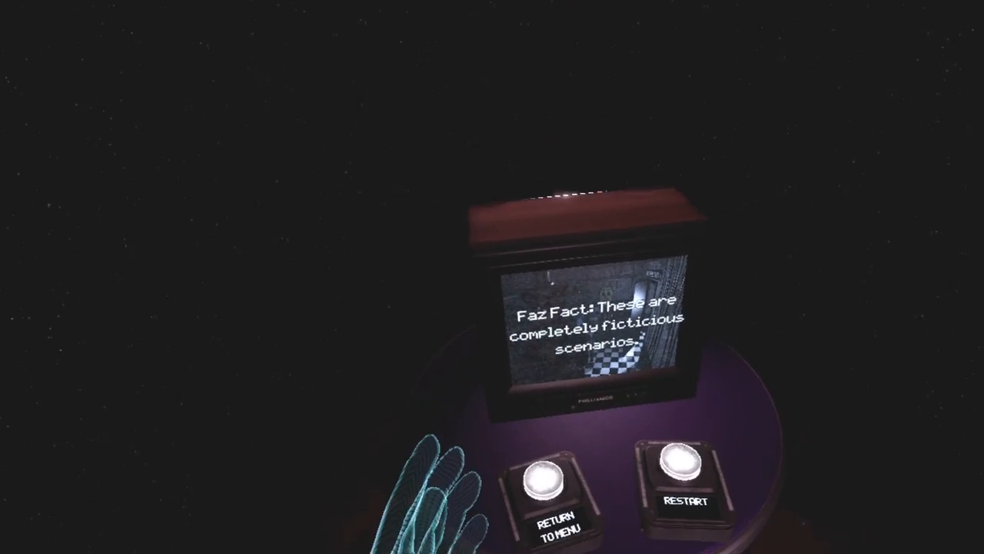
click(685, 481)
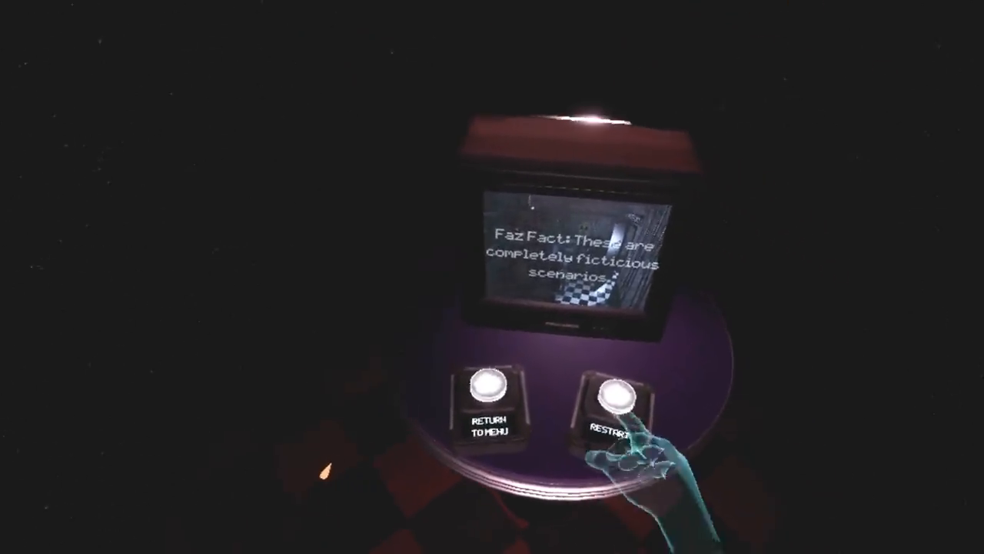
click(613, 400)
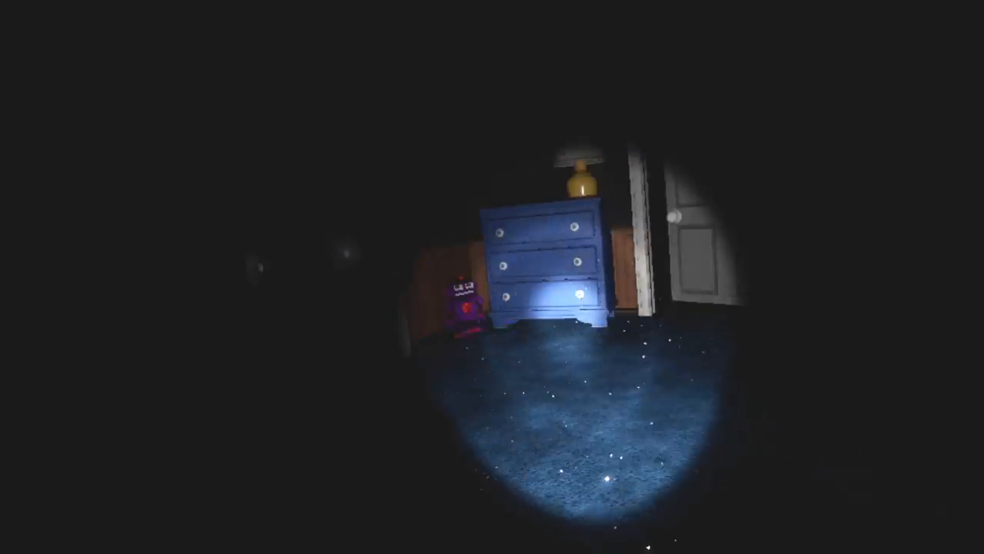